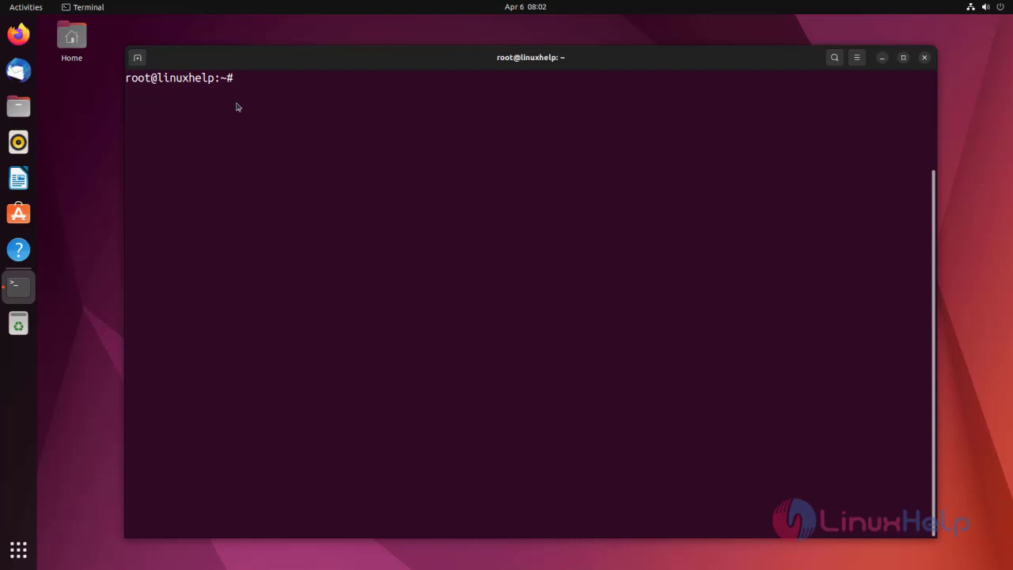
# Run lsb_release -a to show Ubuntu 22.04.3 LTS (jammy) as the installed release
pyautogui.write('lsb')
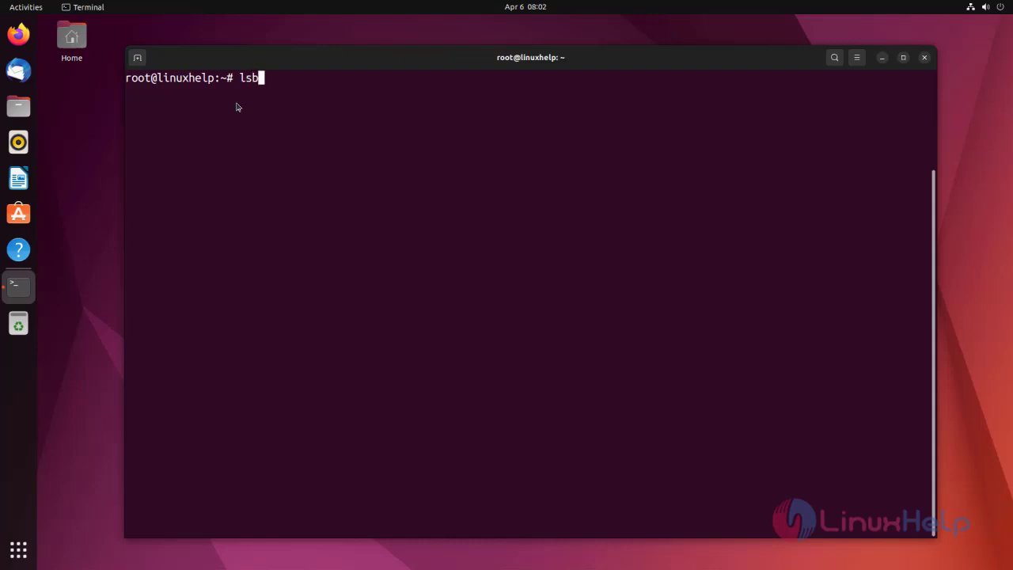
pyautogui.write('_release -')
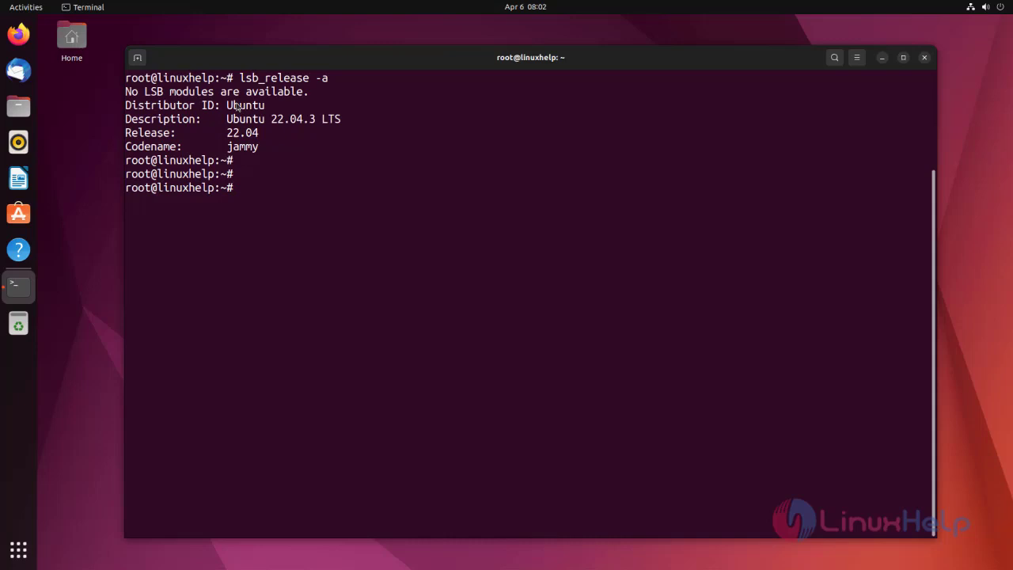
# Run apt update to refresh the package lists, then begin a curl command
pyautogui.write('apt up')
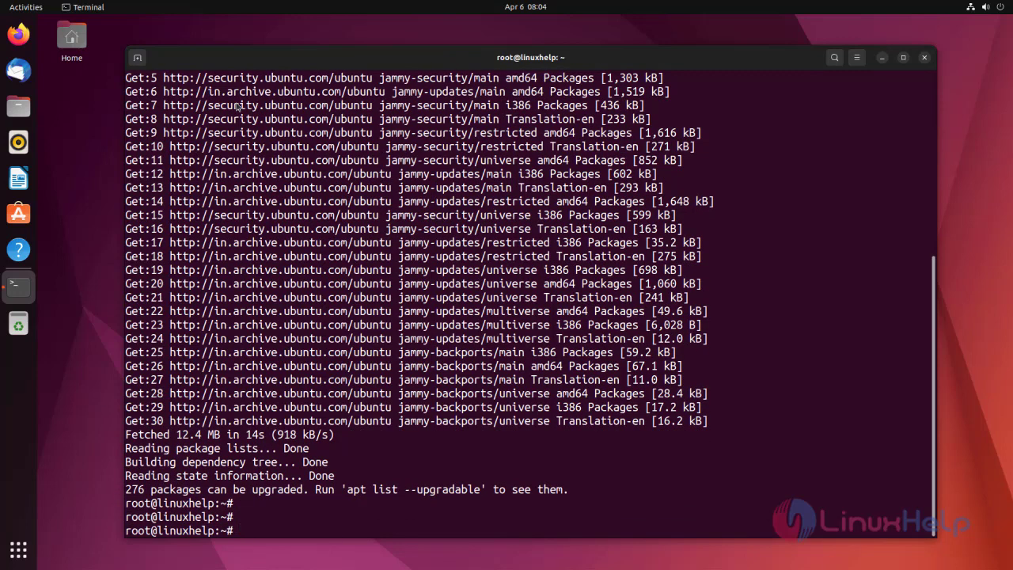
pyautogui.write('cu')
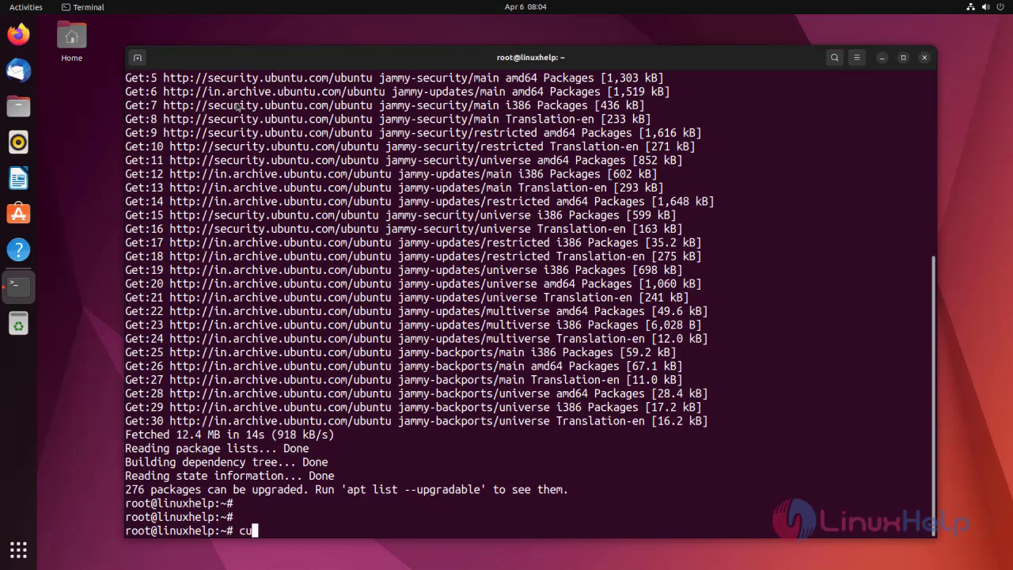
# Run curl --version to confirm curl 7.81.0 is available
pyautogui.write('rl --')
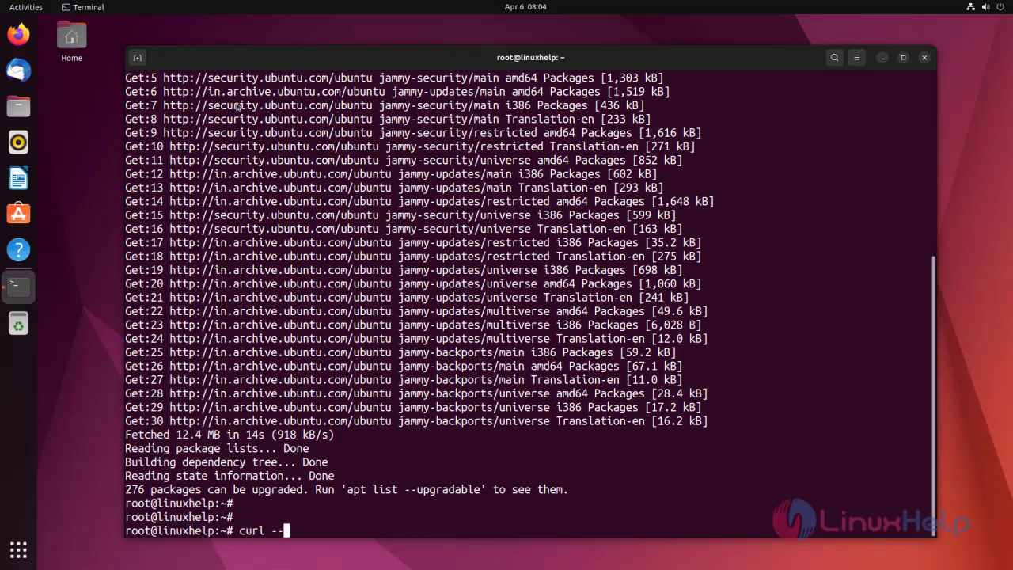
pyautogui.write('version')
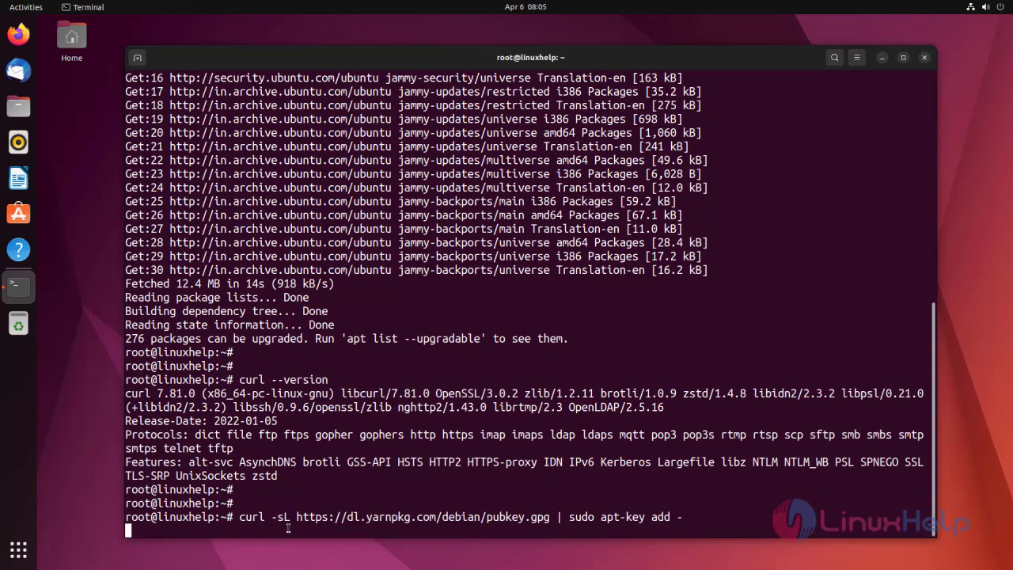
# Add the Yarn GPG key via apt-key and write the stable repo to /etc/apt/sources.list.d/yarn.list
pyautogui.press('Return')
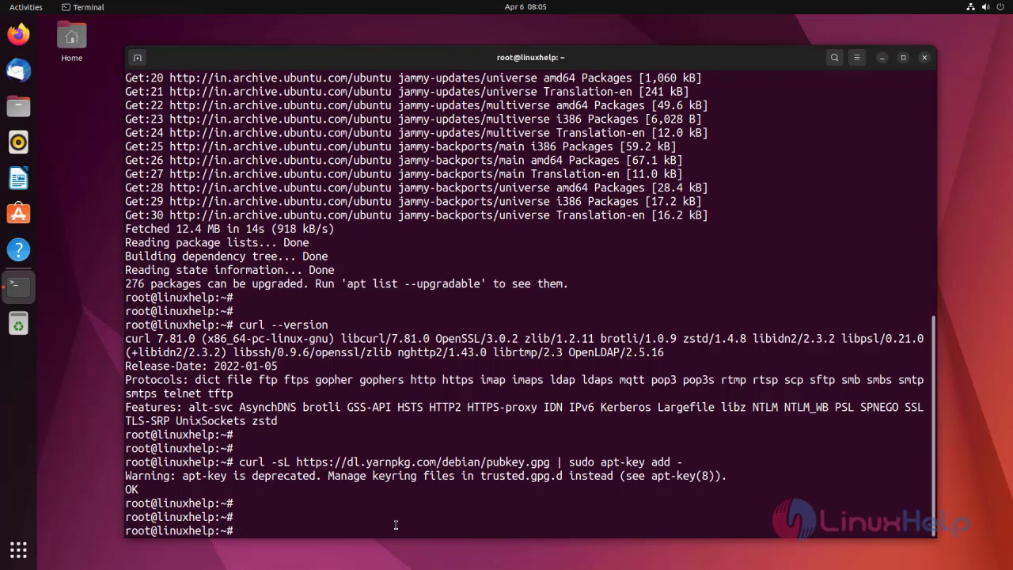
pyautogui.write('echo "deb https://dl.yarnpkg.com/debian/ stable main" | sudo tee /etc/apt/sources.list.d/yarn.list')
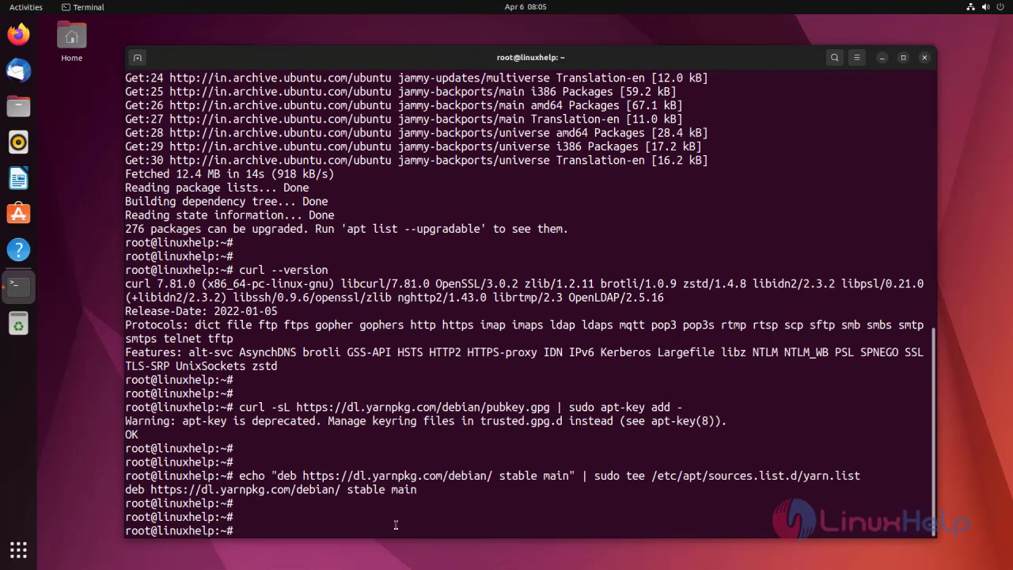
pyautogui.write('apt install yar')
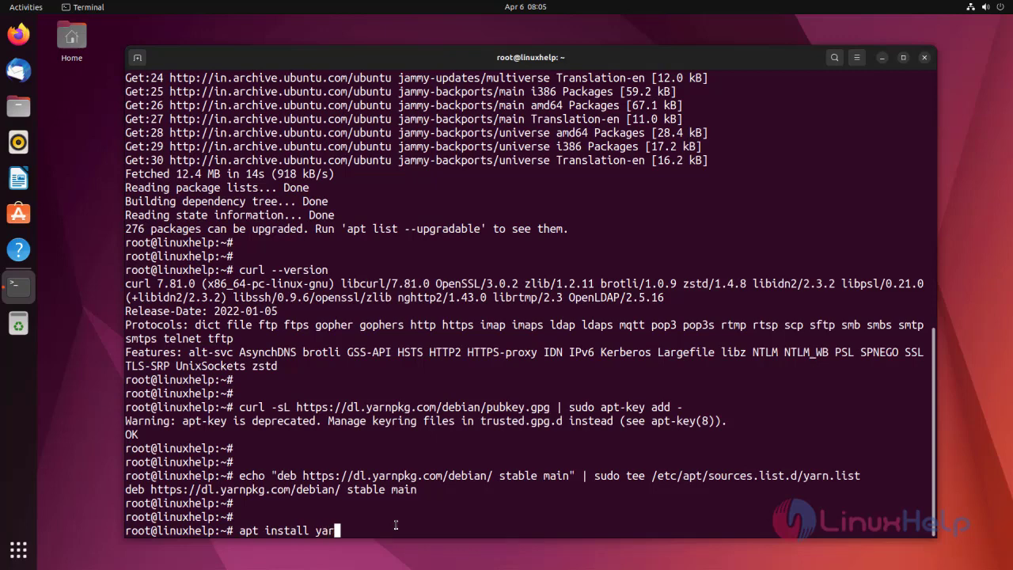
# Run apt install yarn -y to install yarn with its dependencies
pyautogui.write('-')
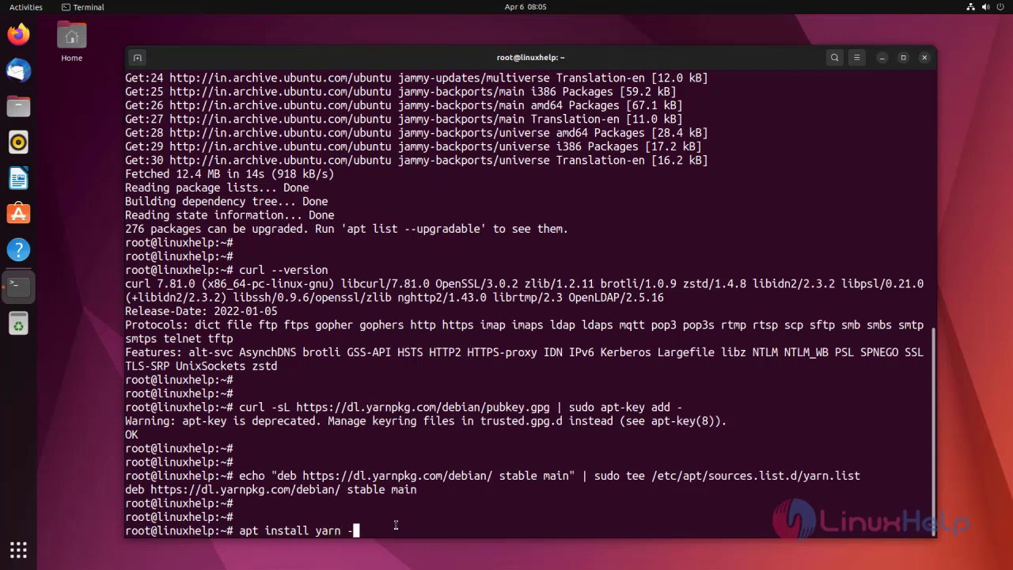
pyautogui.press('Return')
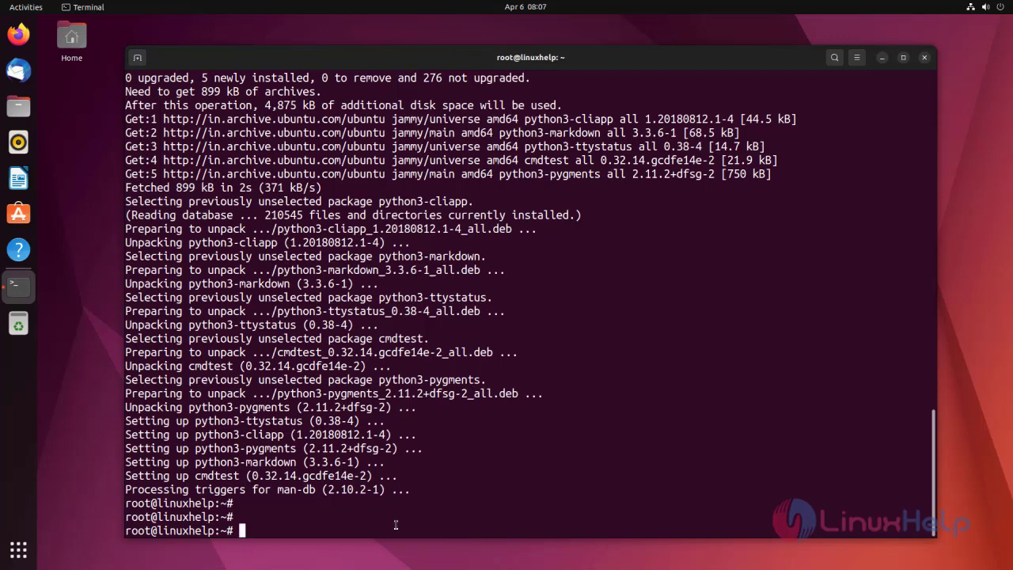
# Enter yarn --version at the prompt without running it yet
pyautogui.write('yarn')
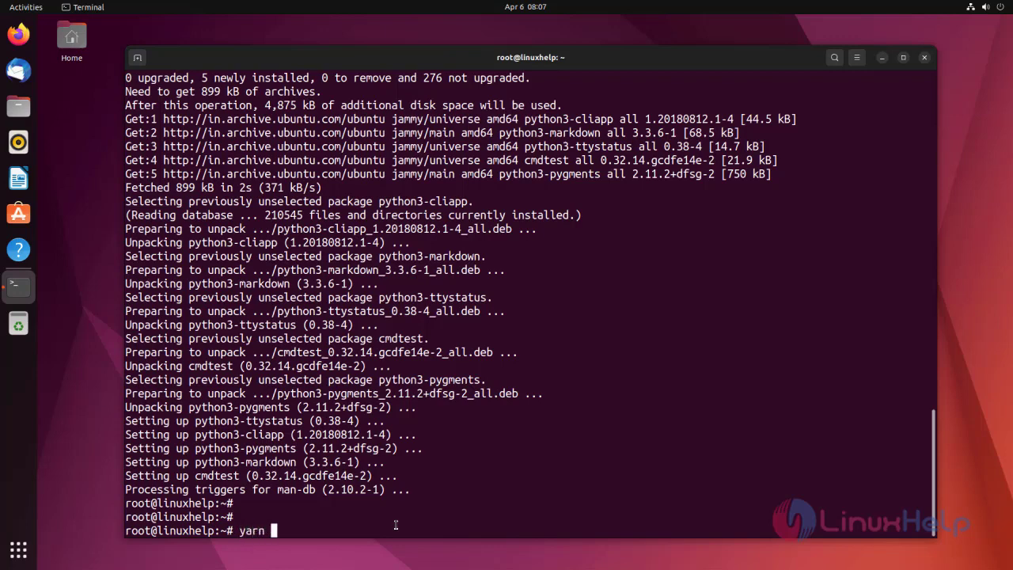
pyautogui.write('--ve')
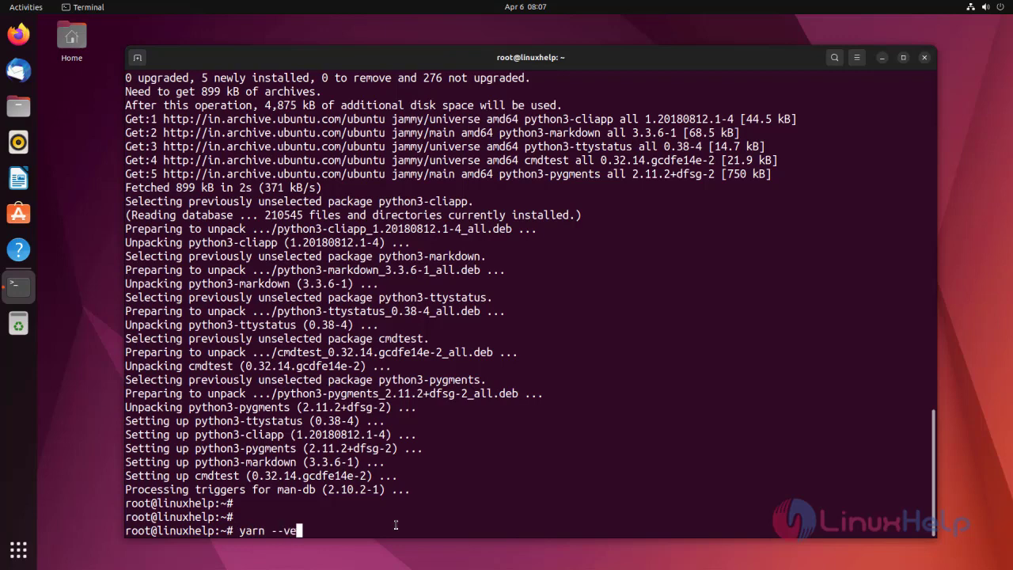
pyautogui.write('rsion')
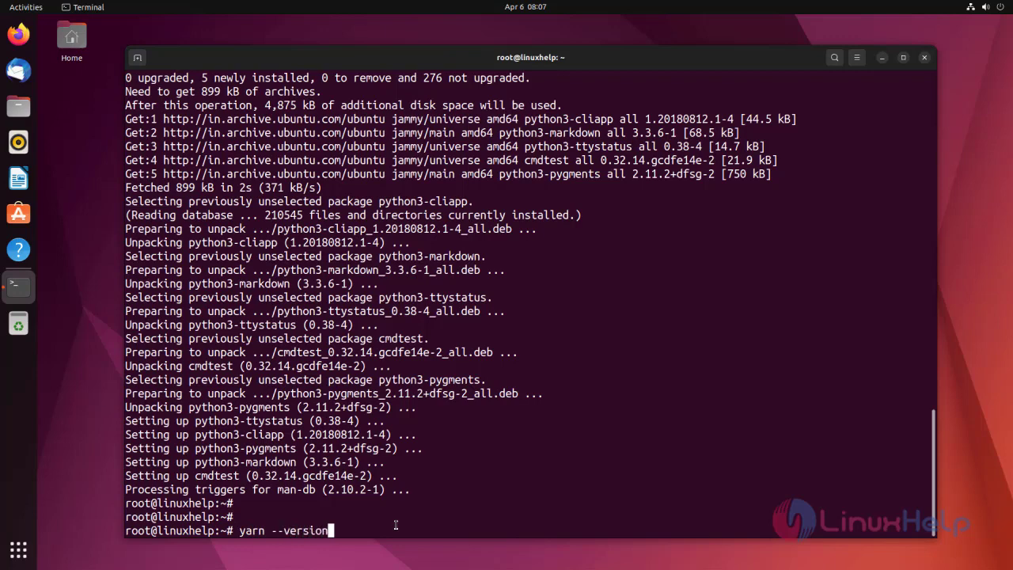